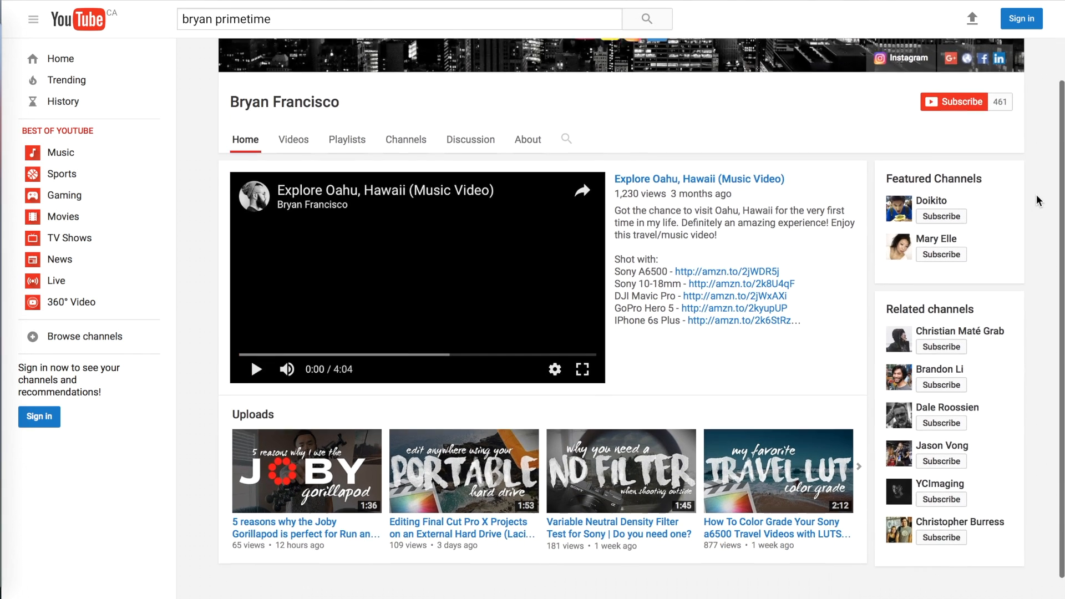
# Step: Scroll the channel page and play the Draw Mask Effect Tutorial video
pyautogui.scroll(-3)
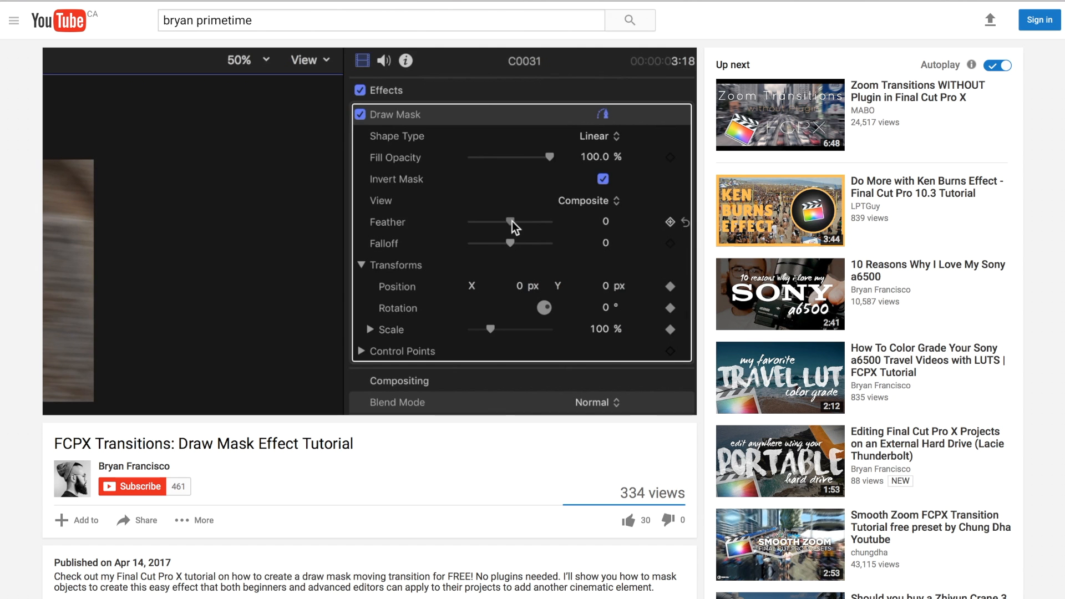
pyautogui.moveTo(502, 222); pyautogui.dragTo(511, 221)
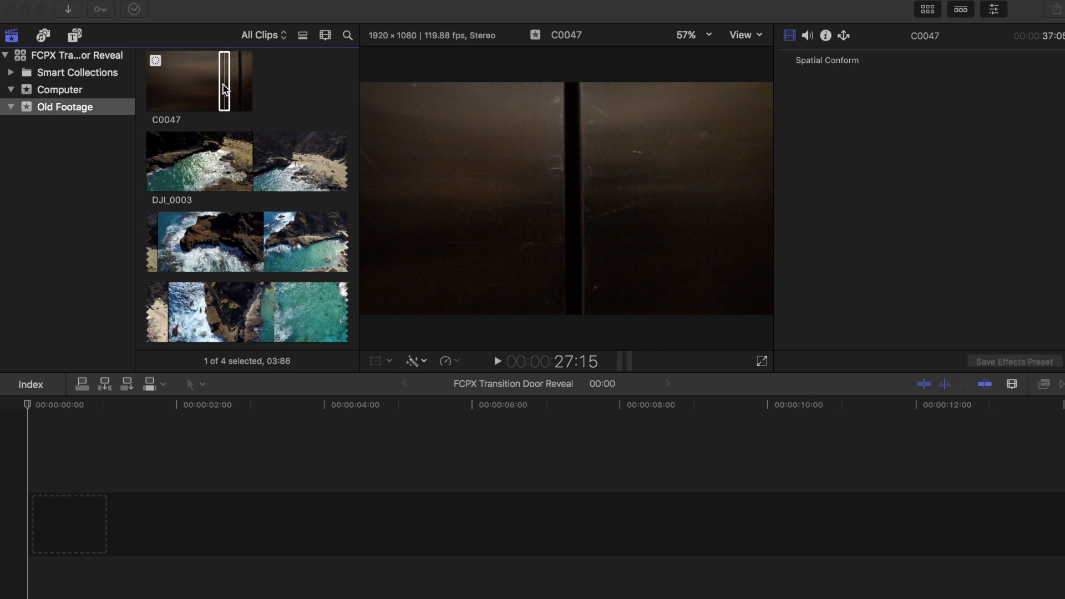
# Step: Place the elevator clip C0047 into the project timeline
pyautogui.moveTo(199, 82); pyautogui.dragTo(166, 523)
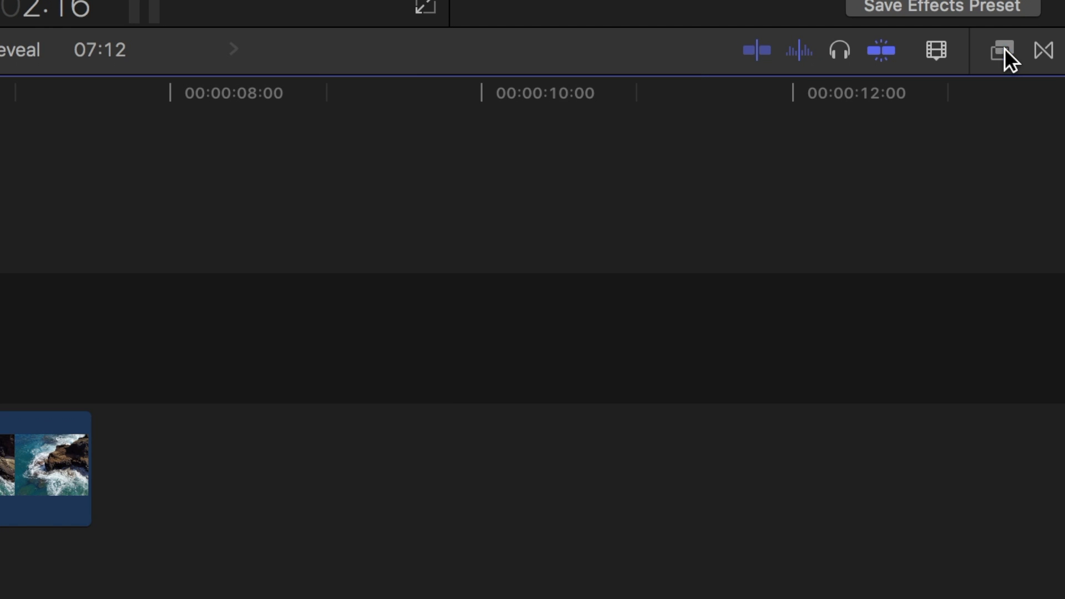
# Step: Search the Effects browser for 'draw mask' and drop Draw Mask onto clip C0047
pyautogui.click(999, 51)
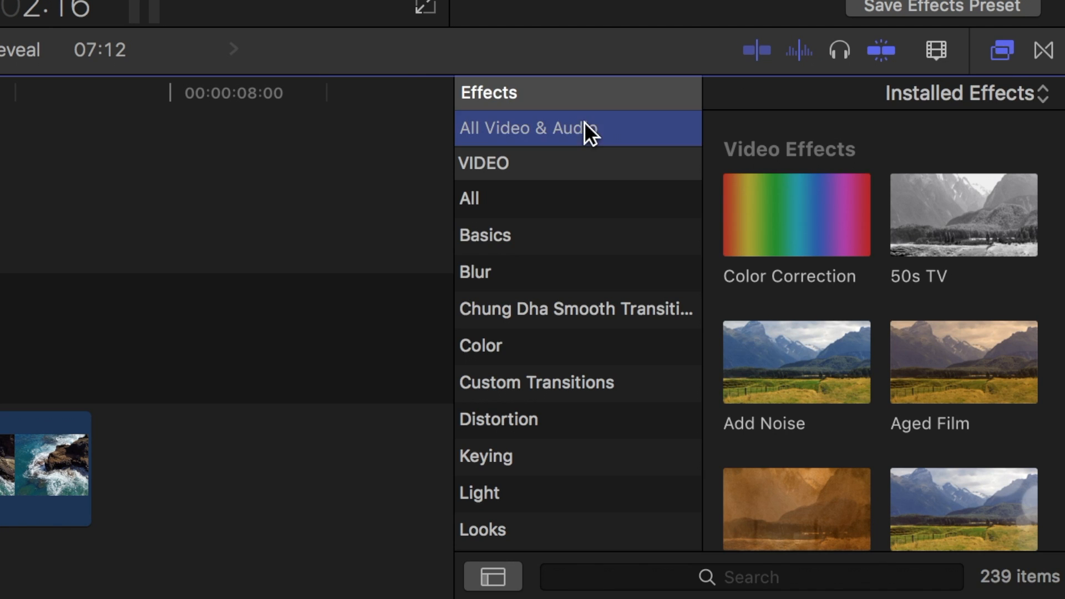
pyautogui.write('draw mask')
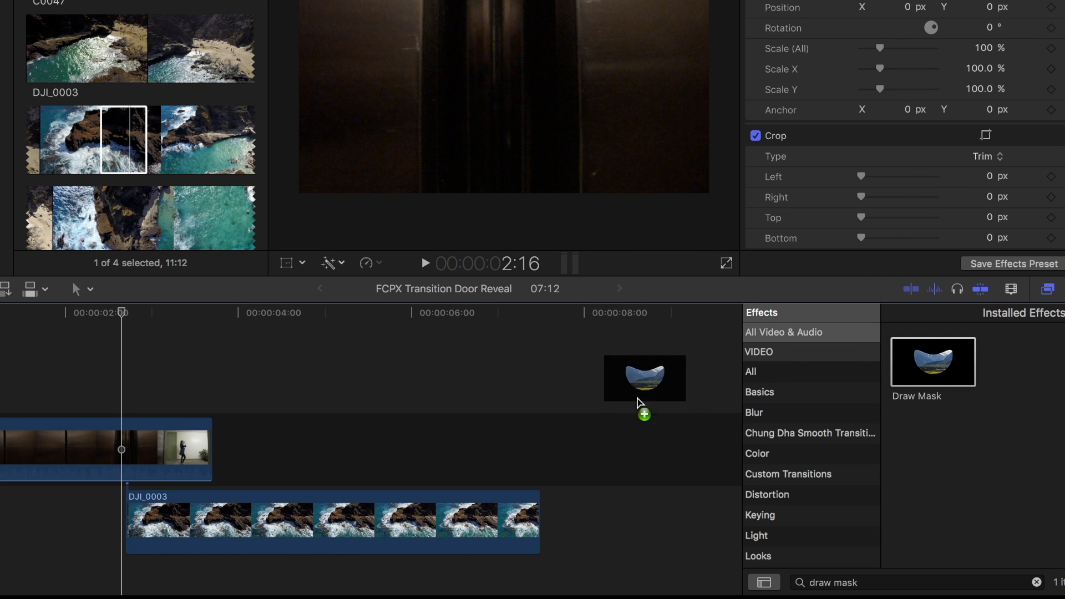
pyautogui.moveTo(644, 379); pyautogui.dragTo(81, 462)
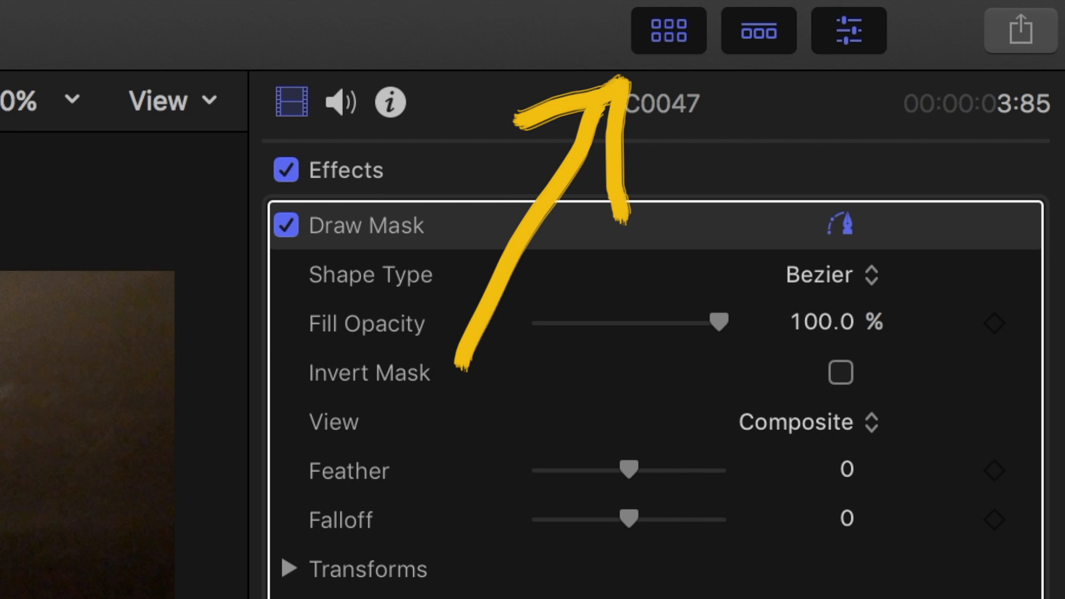
# Step: Hide the Libraries browser to enlarge the viewer for drawing the mask
pyautogui.click(668, 31)
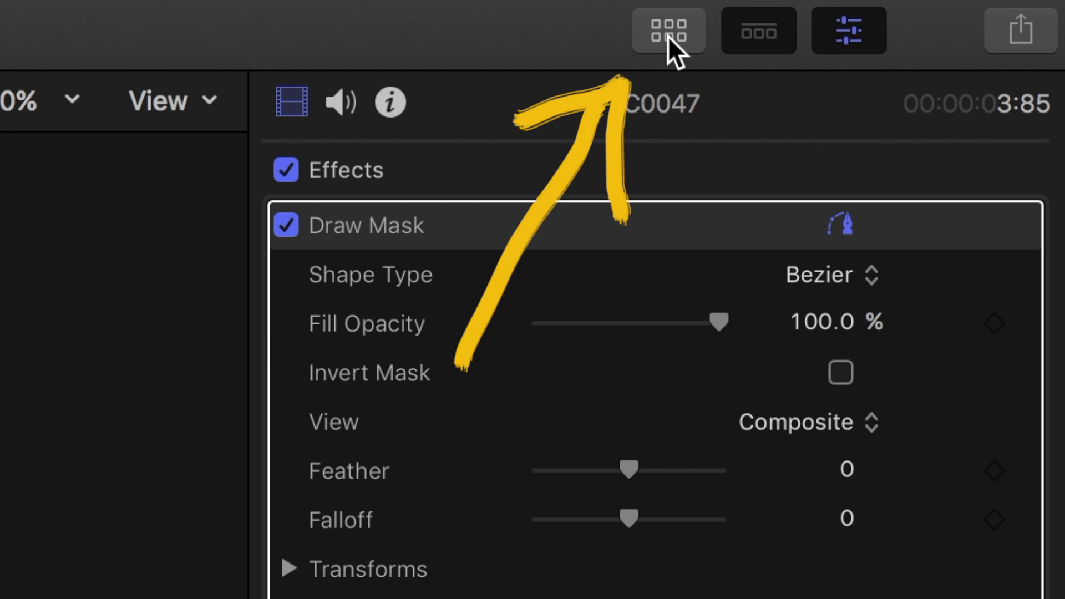
pyautogui.click(668, 30)
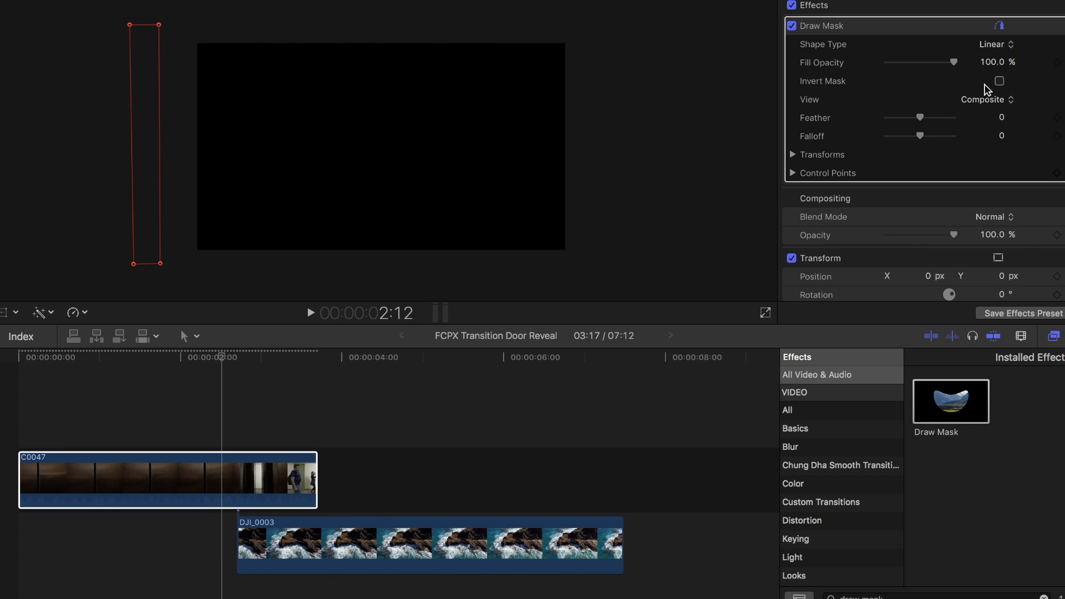
# Step: Enable Invert Mask and add a keyframe to the mask's control points
pyautogui.click(999, 81)
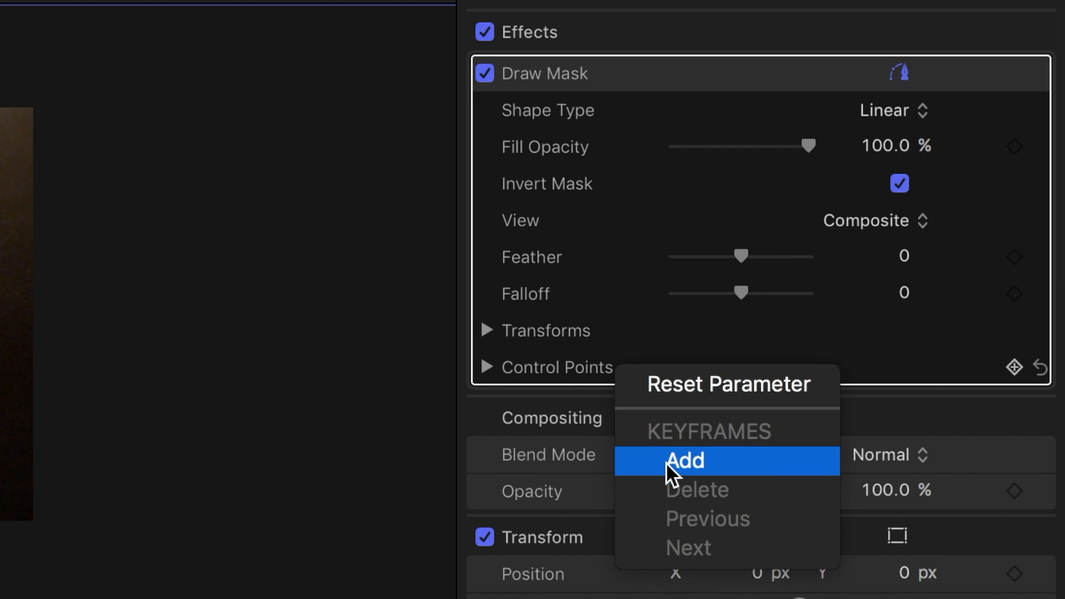
pyautogui.click(683, 460)
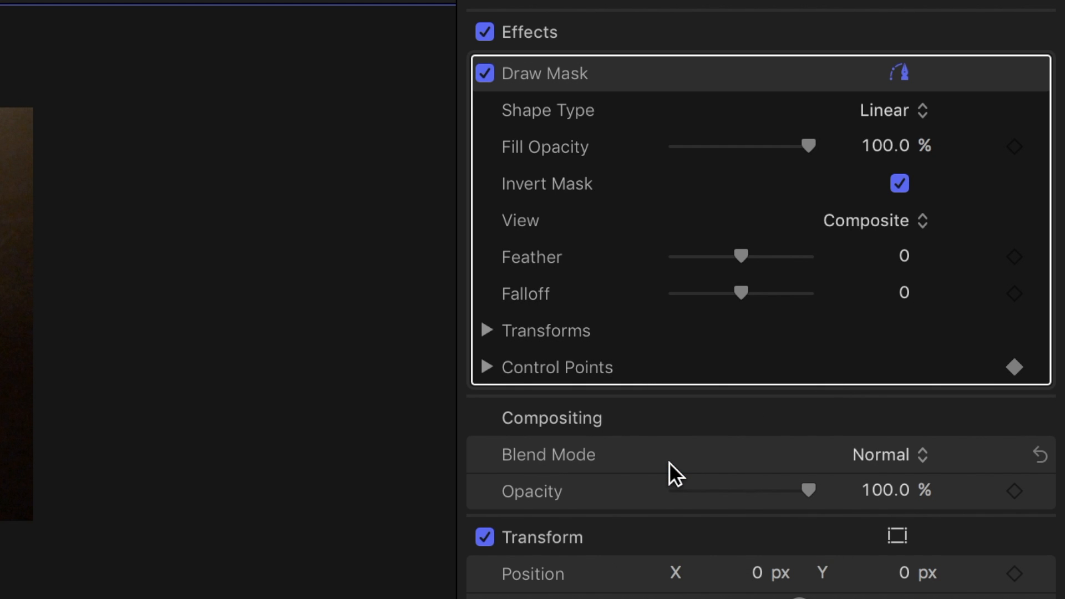
pyautogui.moveTo(747, 265)
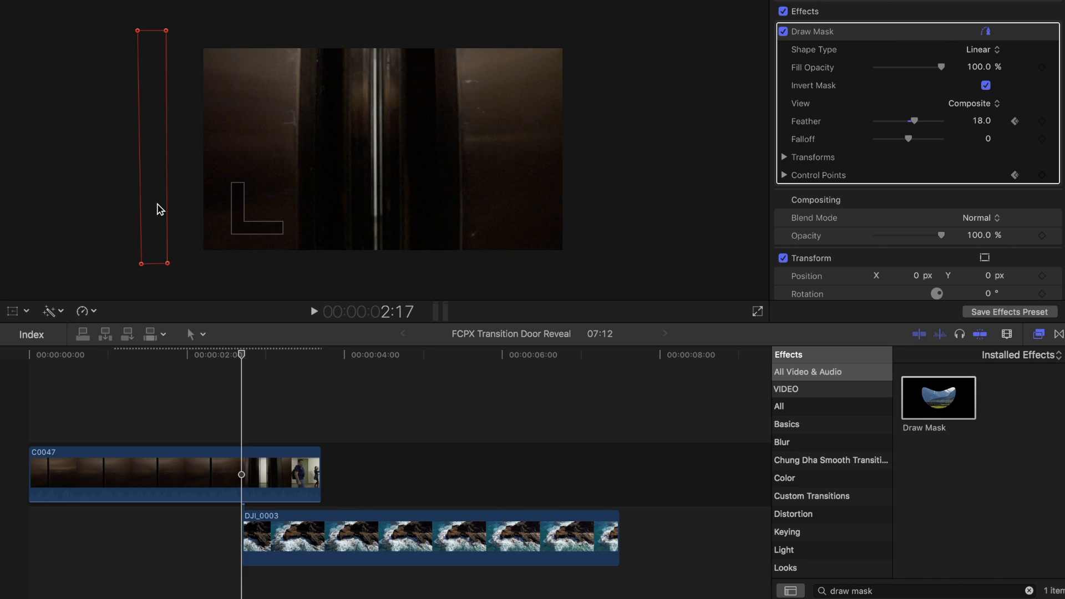
# Step: Drag the feathered mask shape onto the gap between the elevator doors
pyautogui.moveTo(153, 146); pyautogui.dragTo(408, 146)
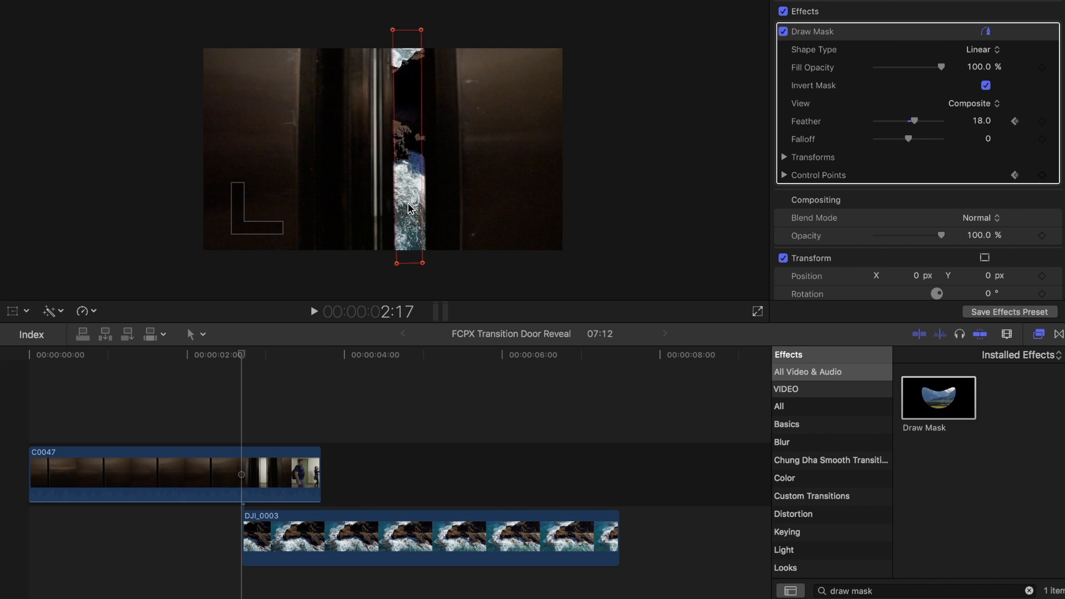